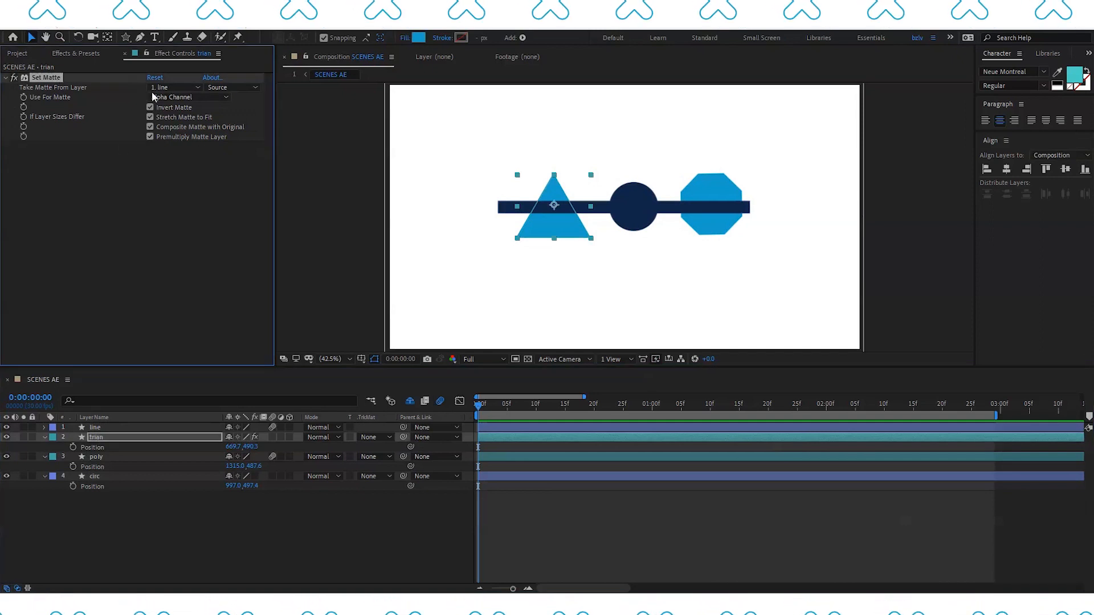
Select the circ layer so its Set Matte effect shows in Effect Controls
click(93, 476)
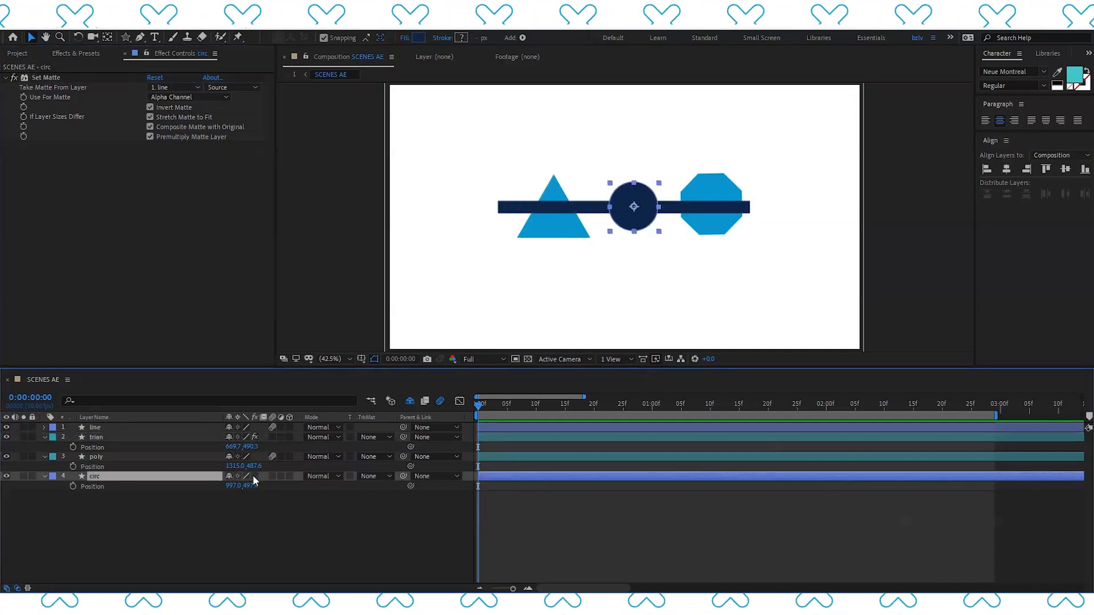